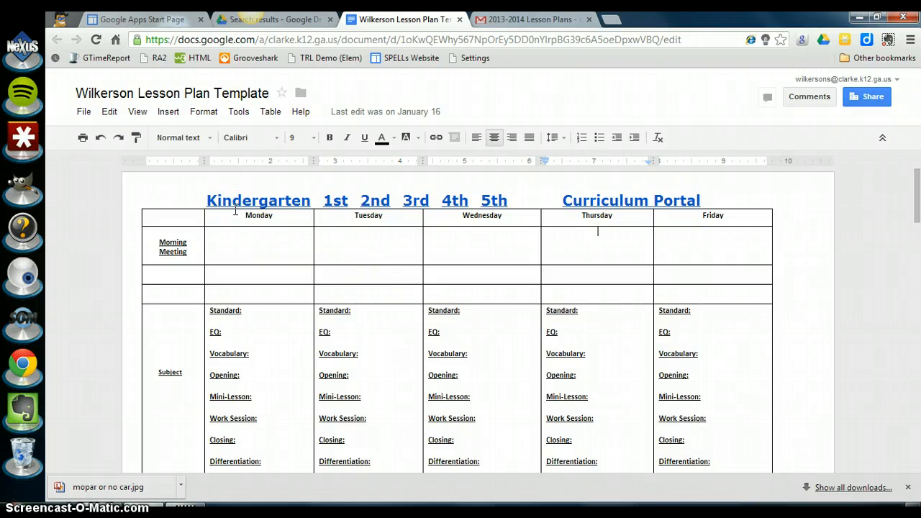
{"action": "mouse_move", "coordinate": [243, 226]}
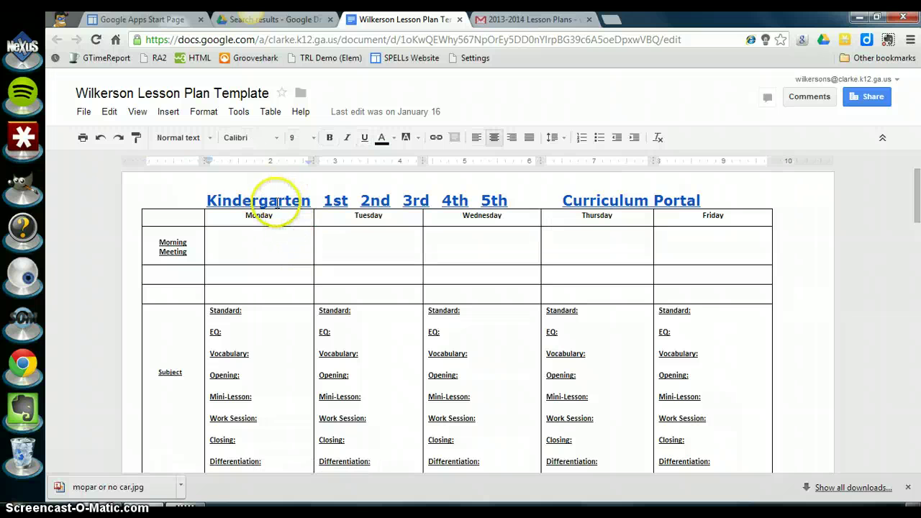
{"action": "mouse_move", "coordinate": [335, 200]}
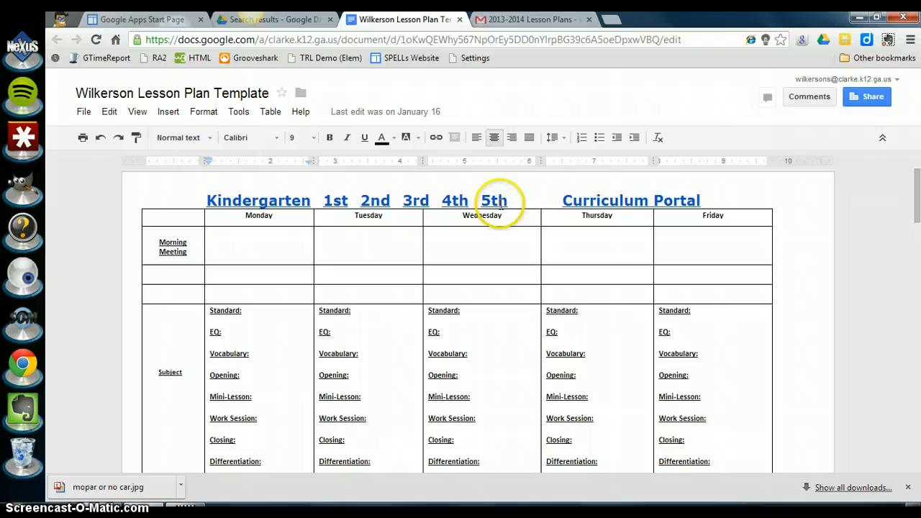
- Retitle the document '08/05/13 Wilkerson Lesson Plans', changing 'Template' to 'Plans'
{"action": "left_click", "coordinate": [631, 200]}
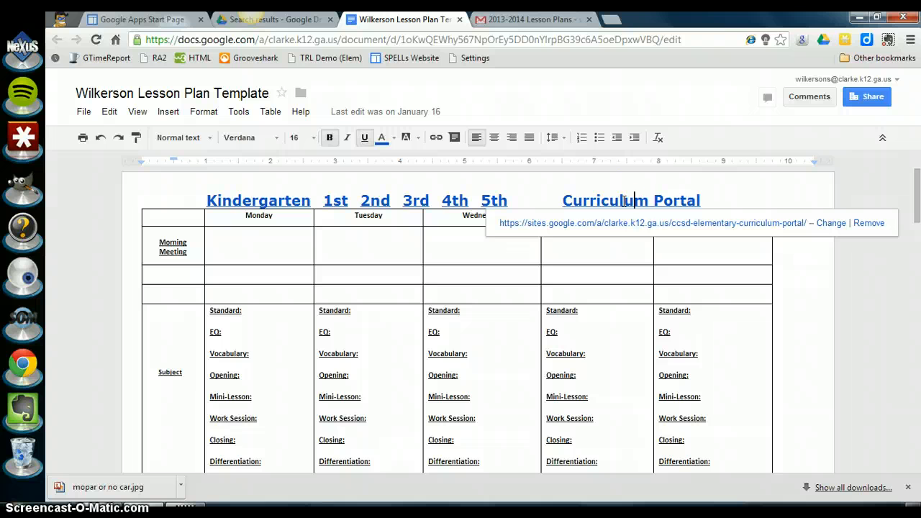
{"action": "mouse_move", "coordinate": [658, 229]}
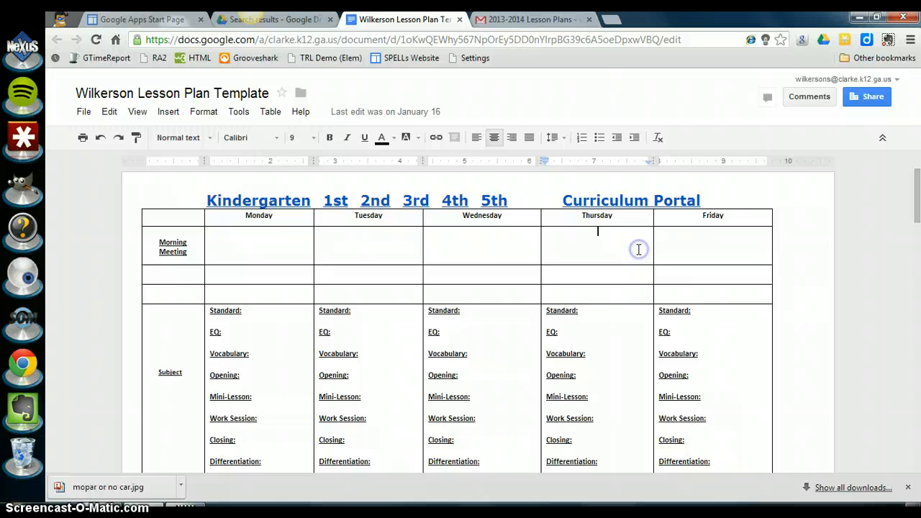
{"action": "mouse_move", "coordinate": [281, 200]}
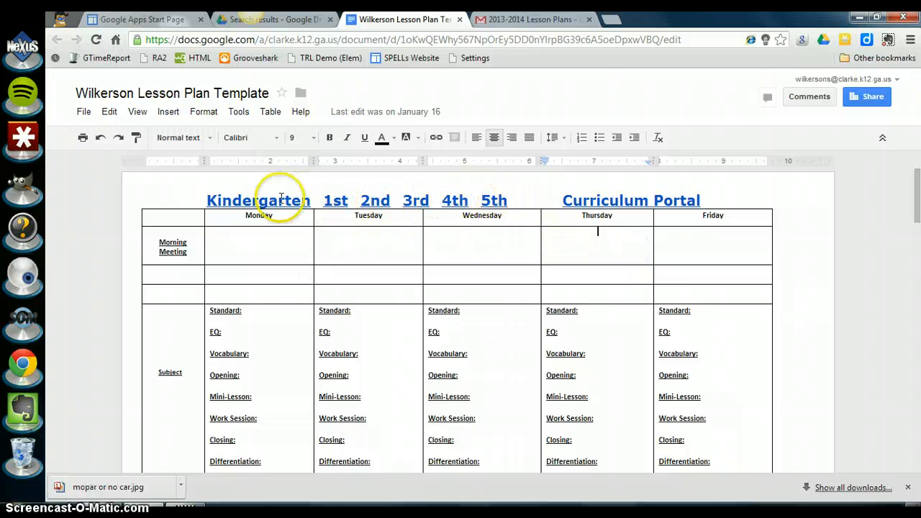
{"action": "mouse_move", "coordinate": [519, 207]}
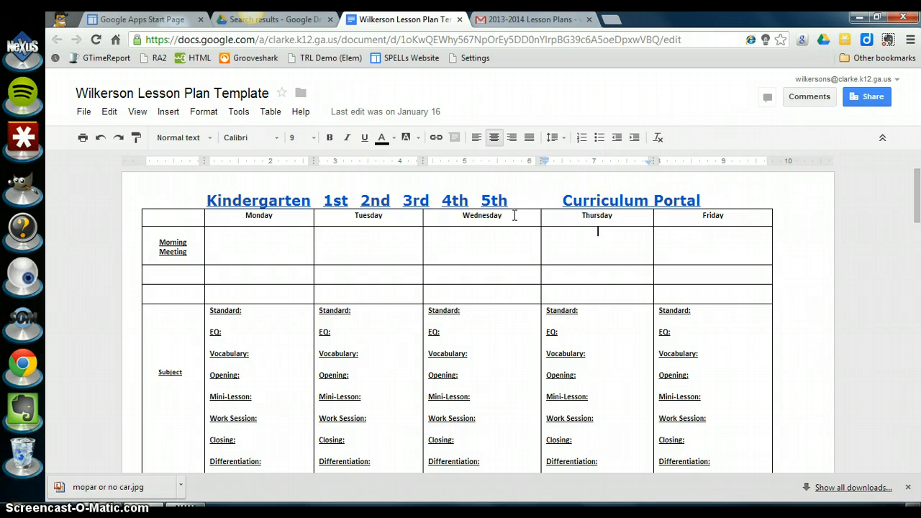
{"action": "mouse_move", "coordinate": [274, 249]}
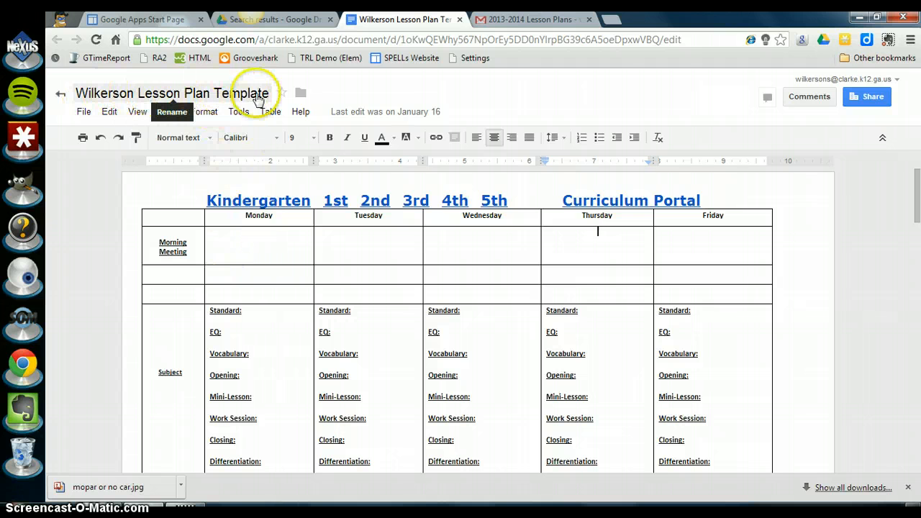
{"action": "left_click", "coordinate": [173, 94]}
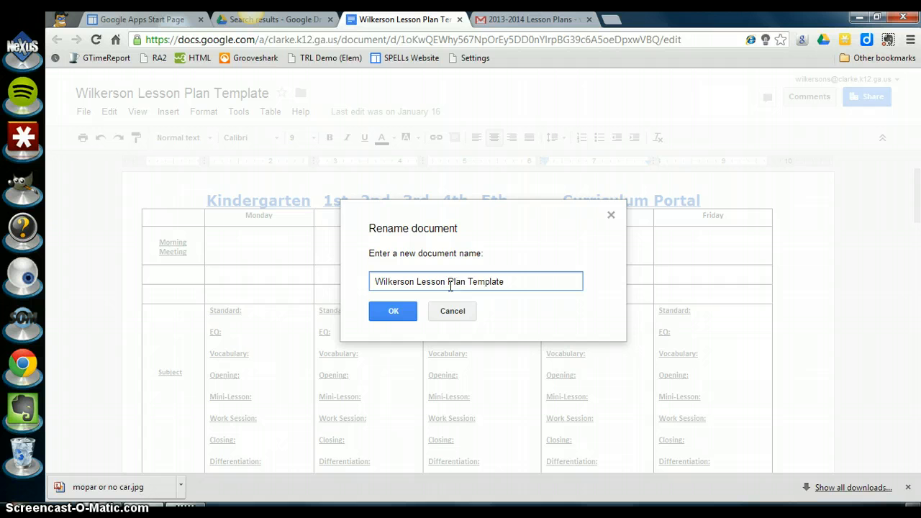
{"action": "type", "text": "0"}
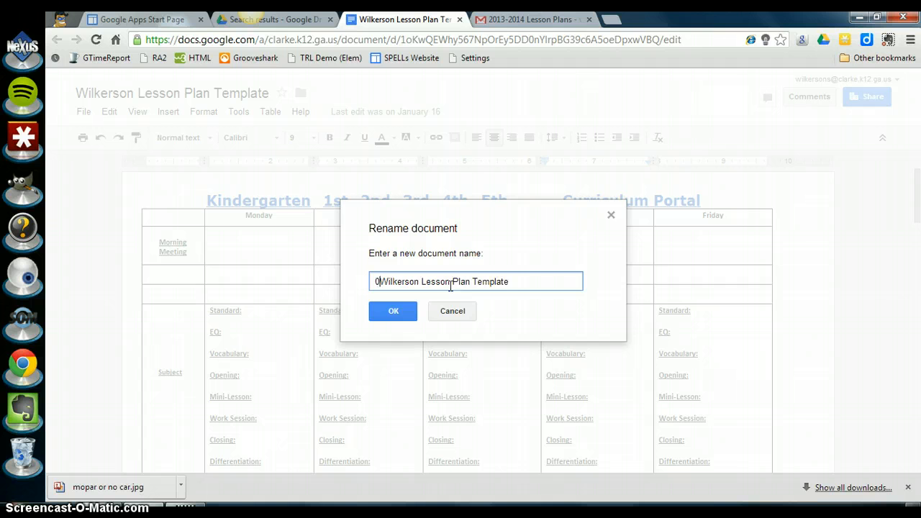
{"action": "type", "text": "8/05/13"}
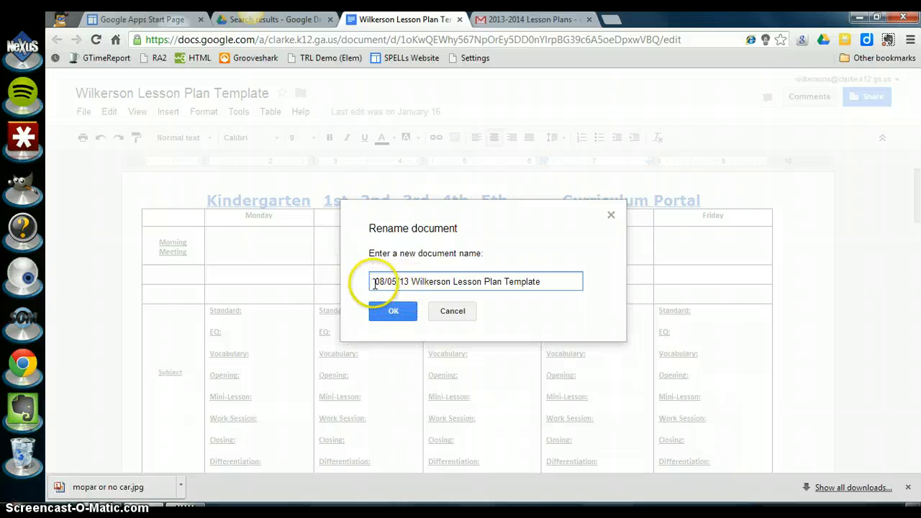
{"action": "double_click", "coordinate": [391, 281]}
{"action": "type", "text": "s"}
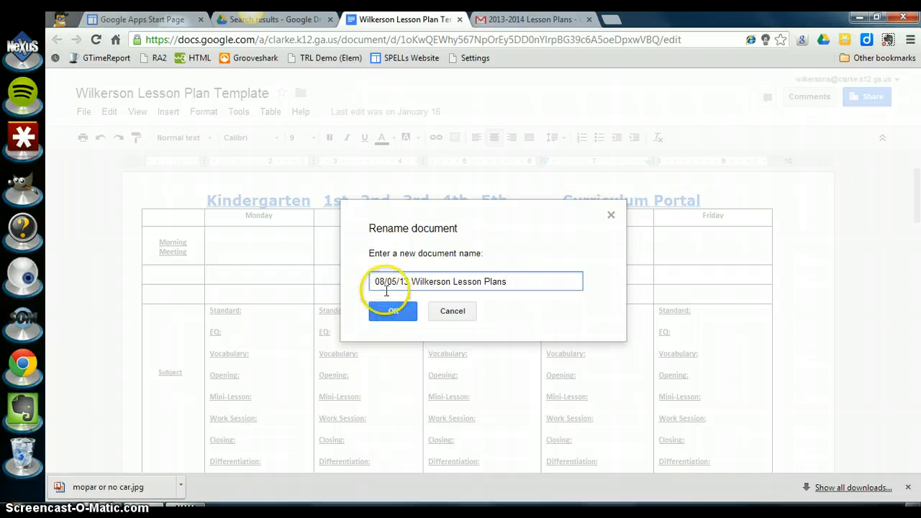
{"action": "mouse_move", "coordinate": [440, 298]}
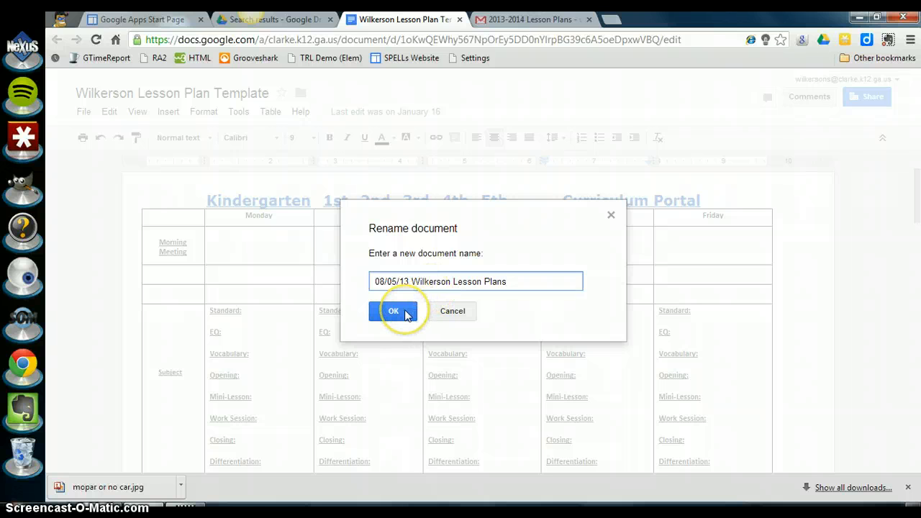
{"action": "left_click", "coordinate": [394, 311]}
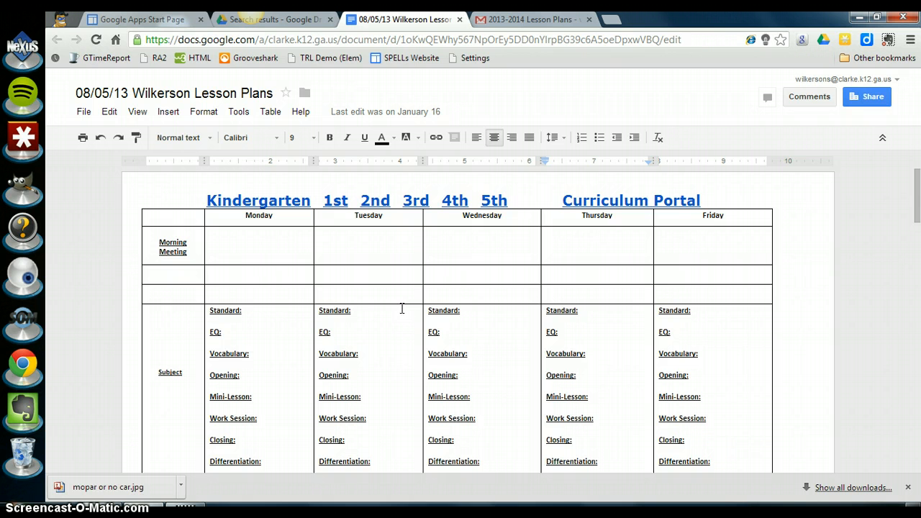
{"action": "mouse_move", "coordinate": [397, 301]}
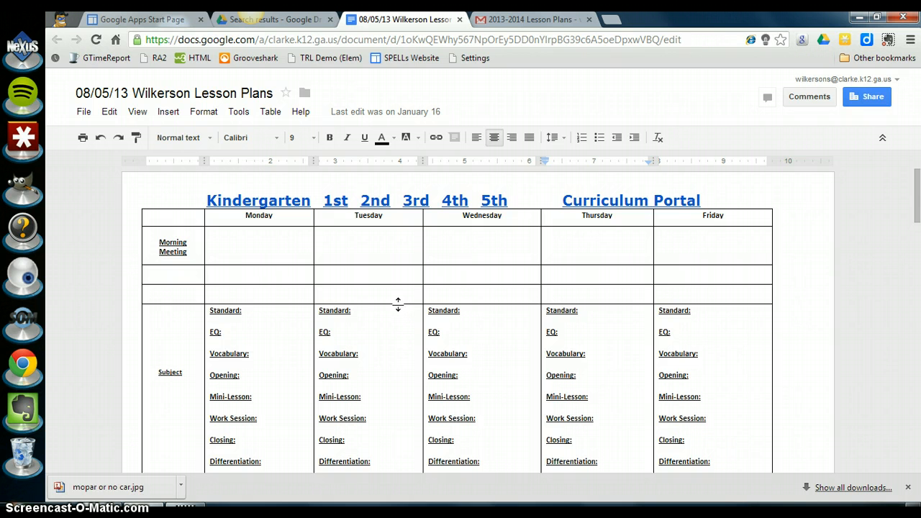
{"action": "mouse_move", "coordinate": [304, 93]}
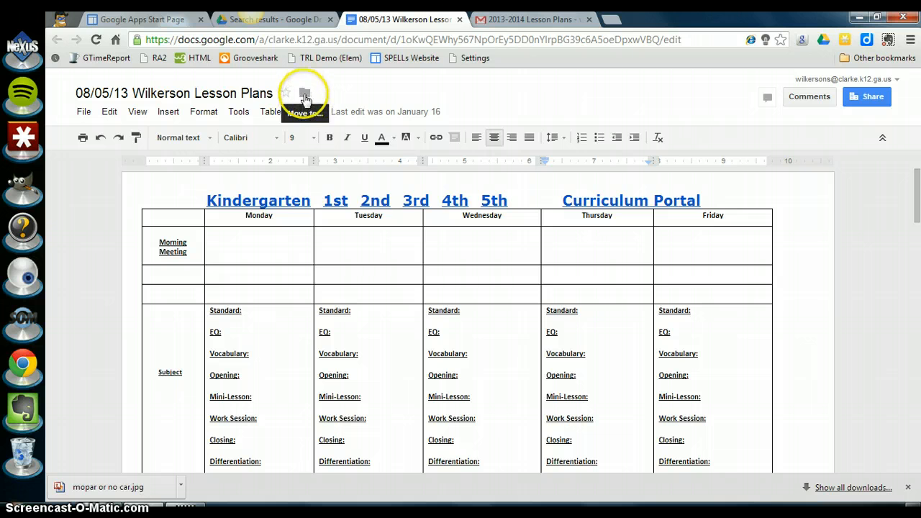
- Check the document's Templates folder location and bring up the Organize move options
{"action": "left_click", "coordinate": [305, 93]}
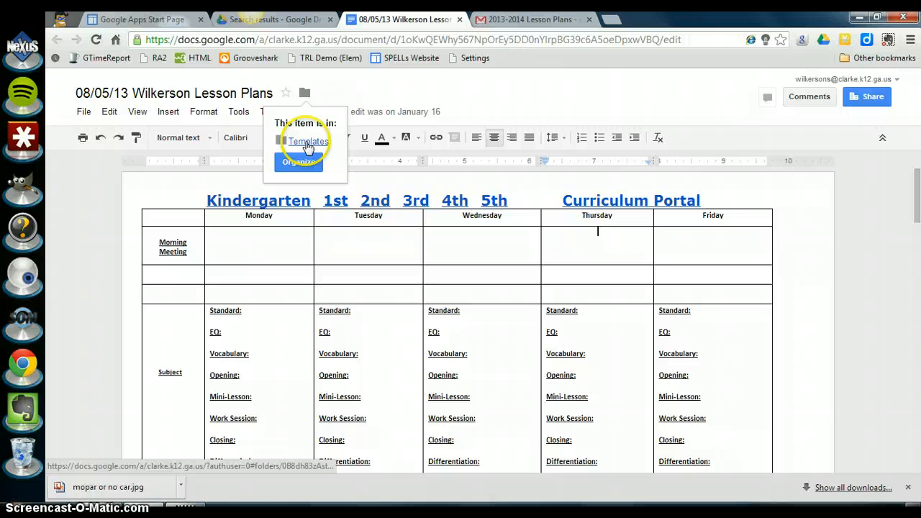
{"action": "mouse_move", "coordinate": [298, 161]}
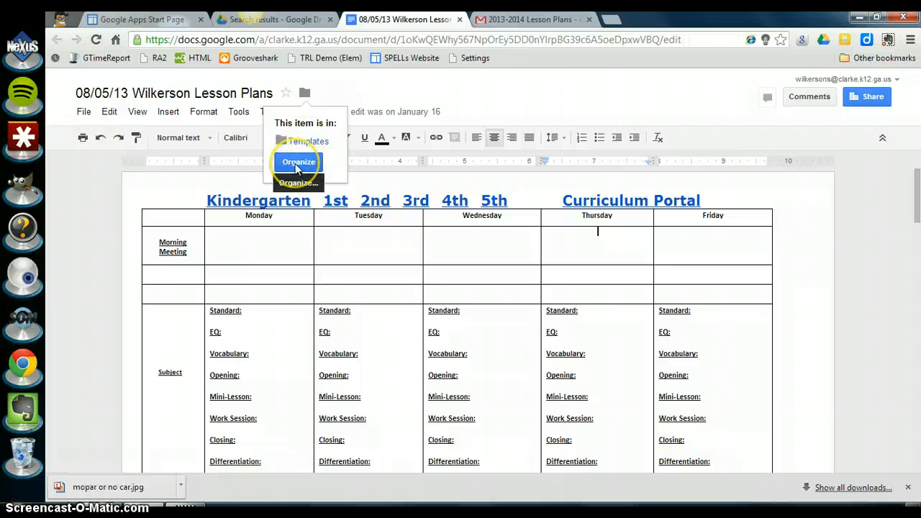
{"action": "left_click", "coordinate": [298, 162]}
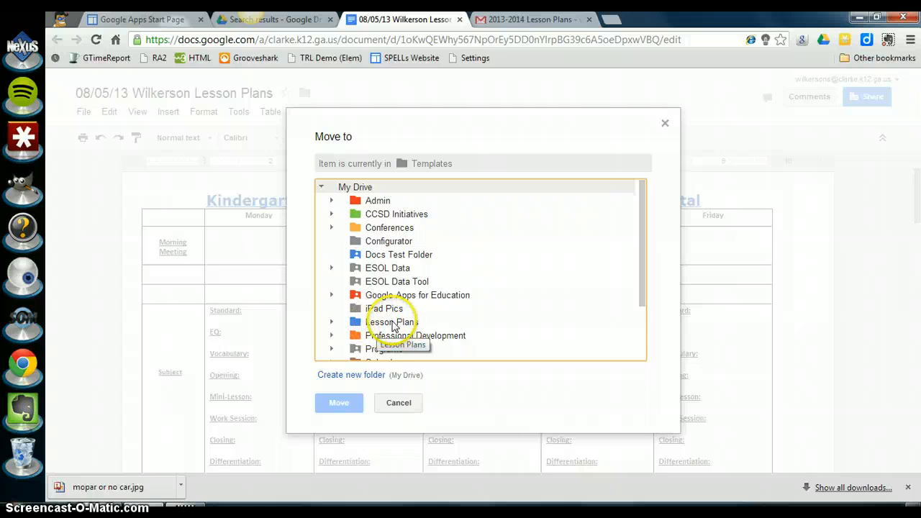
{"action": "mouse_move", "coordinate": [333, 325]}
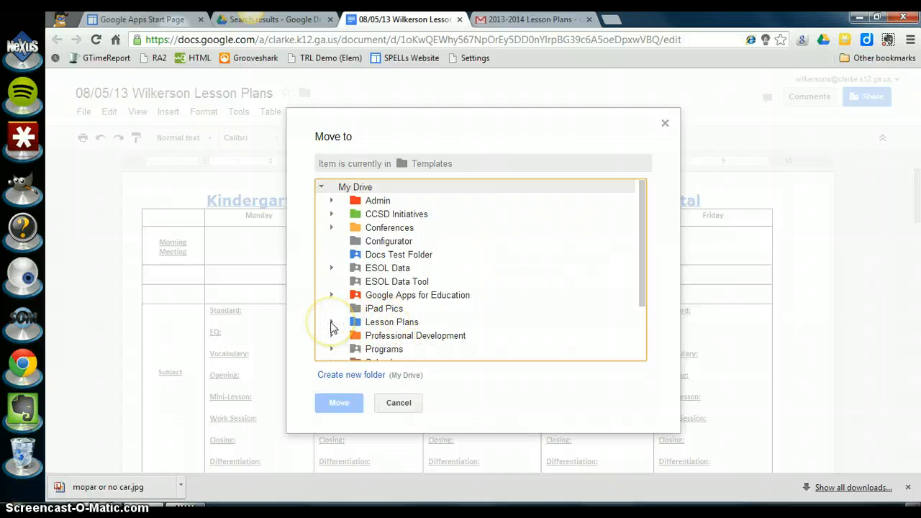
- Move the document into Lesson Plans > 4th Grade, then close the folder picker
{"action": "left_click", "coordinate": [333, 321]}
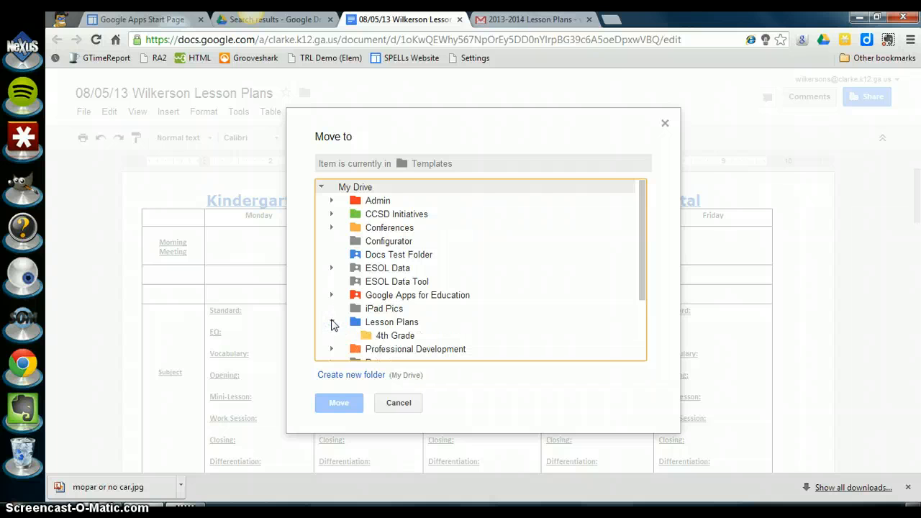
{"action": "left_click", "coordinate": [393, 336]}
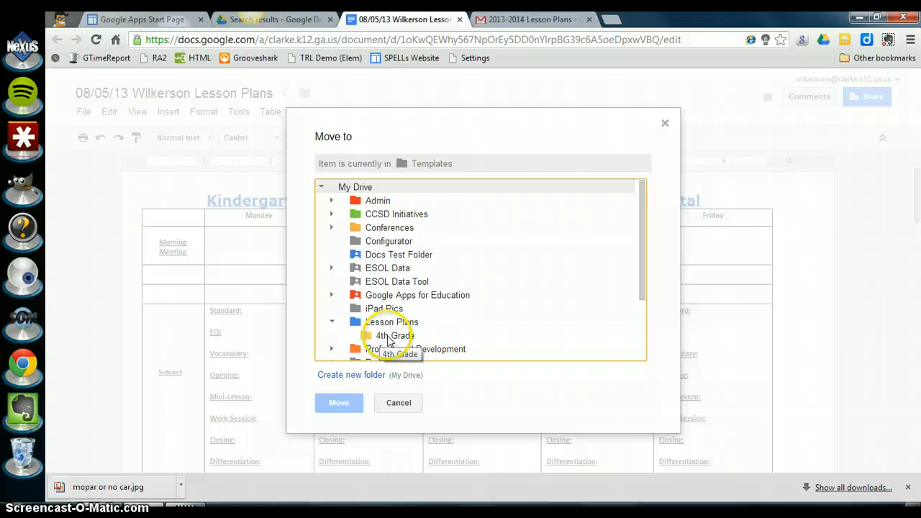
{"action": "mouse_move", "coordinate": [388, 336]}
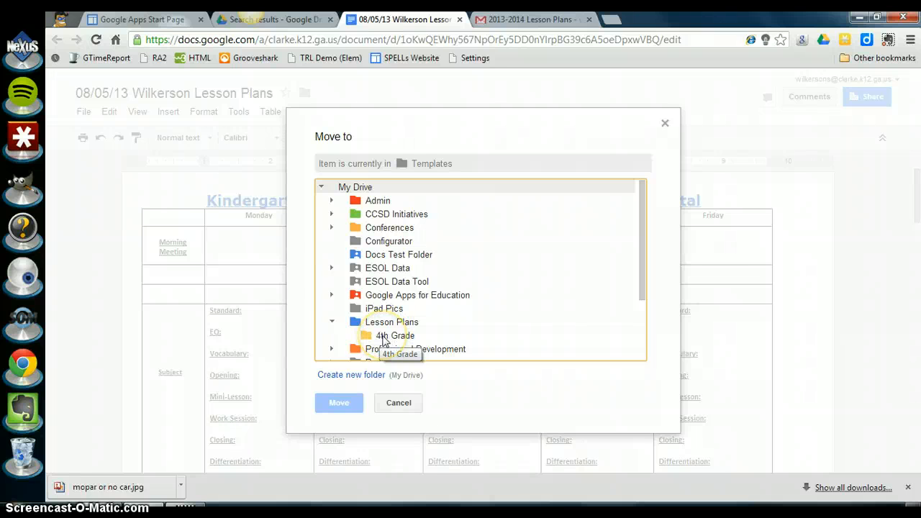
{"action": "left_click", "coordinate": [393, 335]}
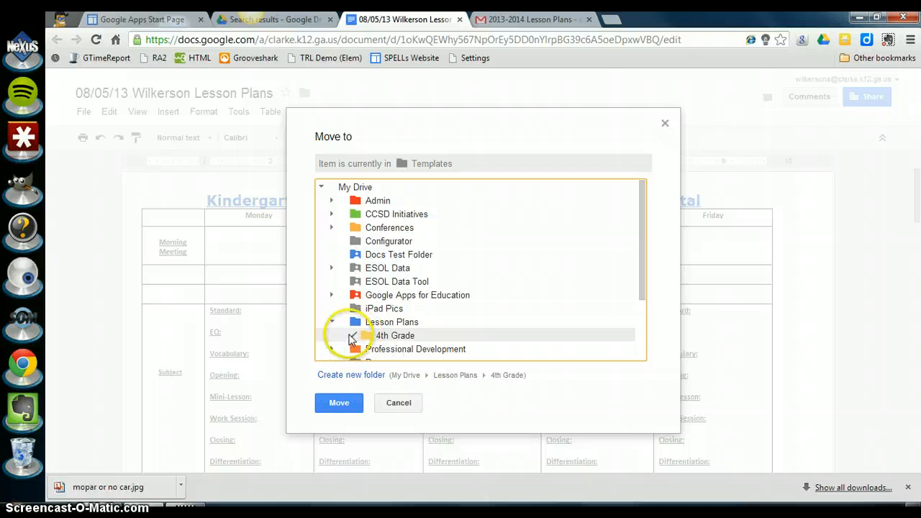
{"action": "left_click", "coordinate": [355, 335]}
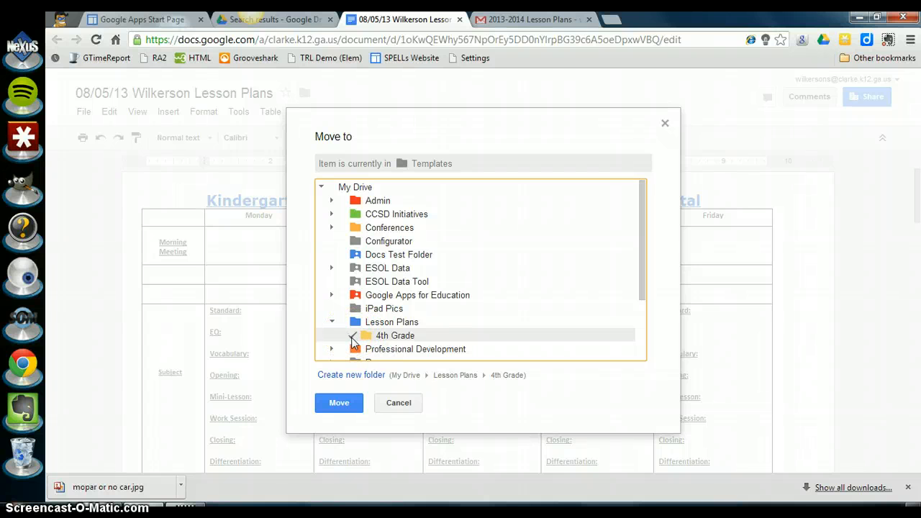
{"action": "left_click", "coordinate": [392, 335]}
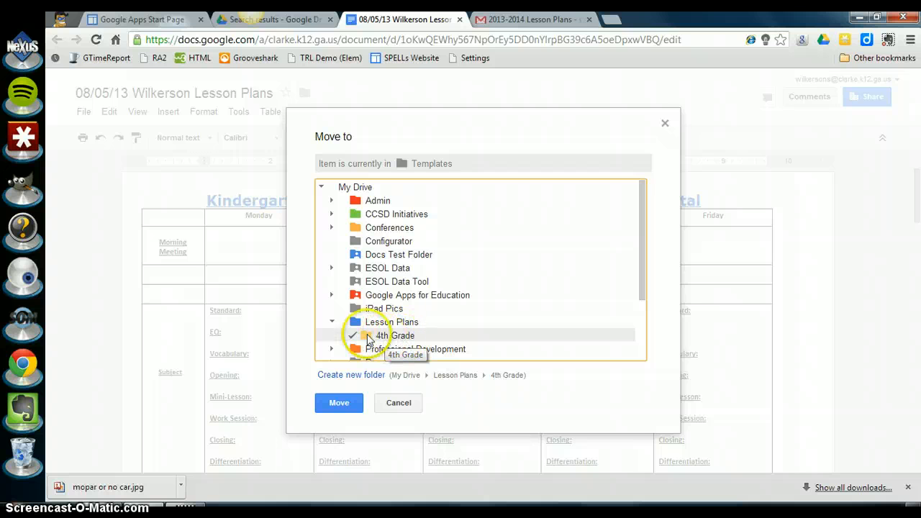
{"action": "mouse_move", "coordinate": [339, 403]}
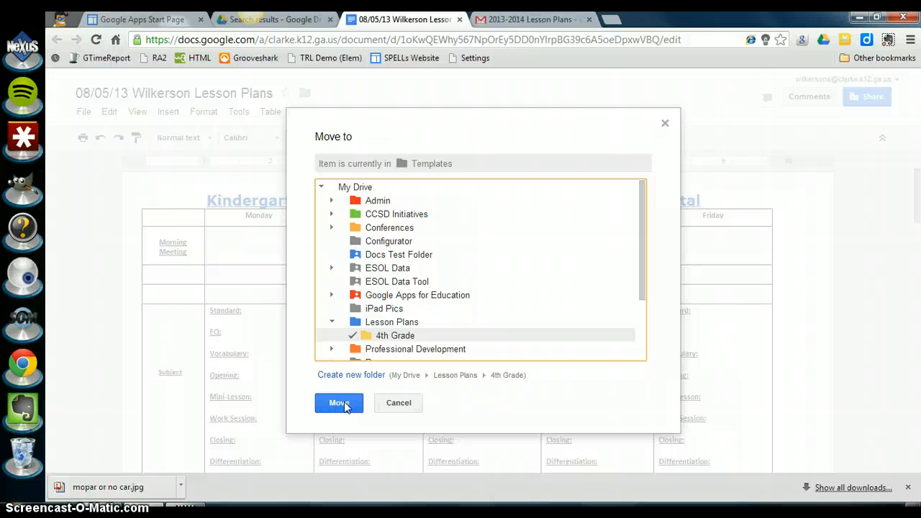
{"action": "mouse_move", "coordinate": [352, 374]}
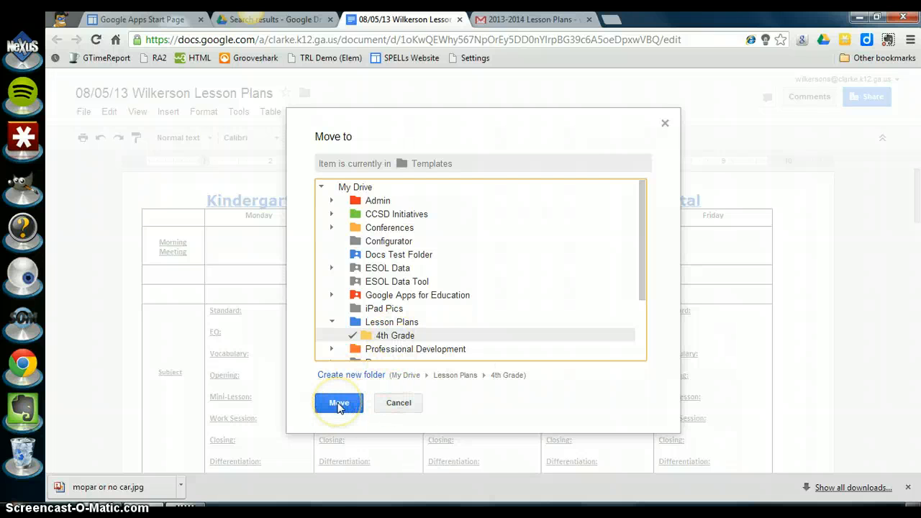
{"action": "mouse_move", "coordinate": [387, 404]}
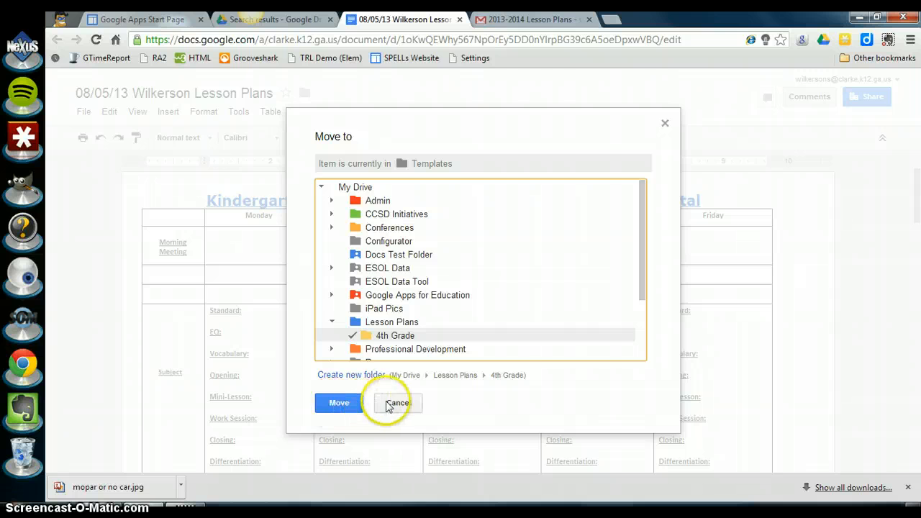
{"action": "left_click", "coordinate": [396, 403]}
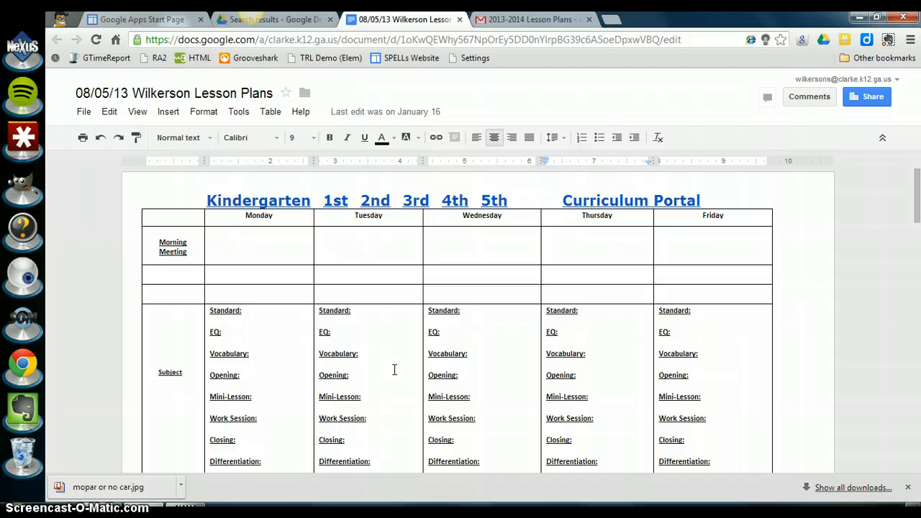
{"action": "mouse_move", "coordinate": [369, 328]}
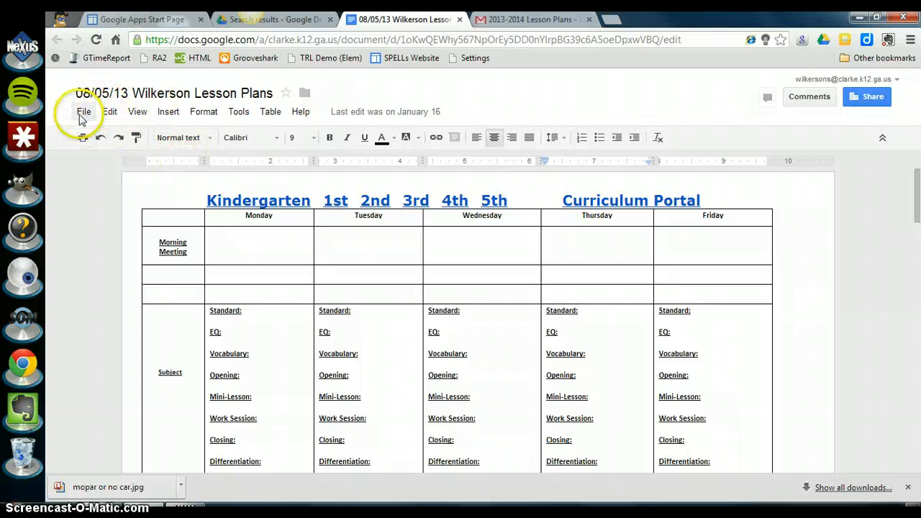
- Make a copy of the lesson plan, dated '08/12/13 Wilkerson Lesson Plans'
{"action": "left_click", "coordinate": [83, 112]}
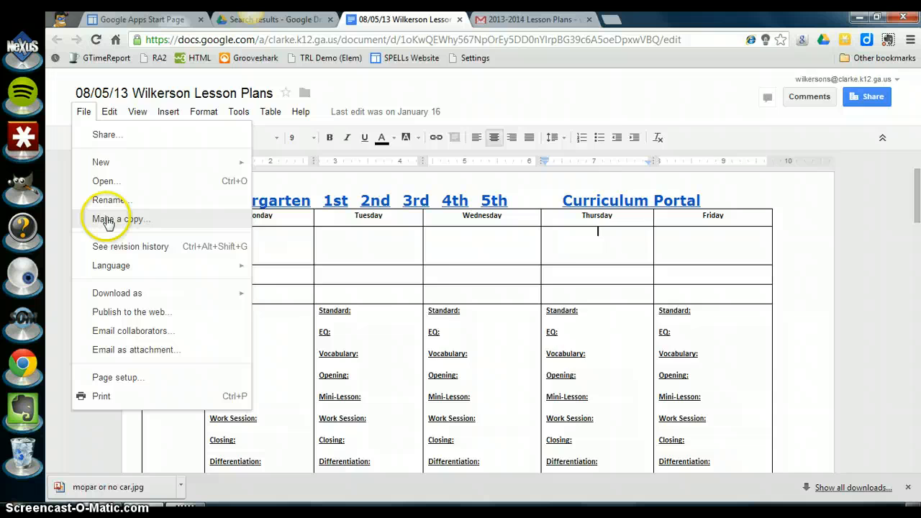
{"action": "left_click", "coordinate": [108, 219]}
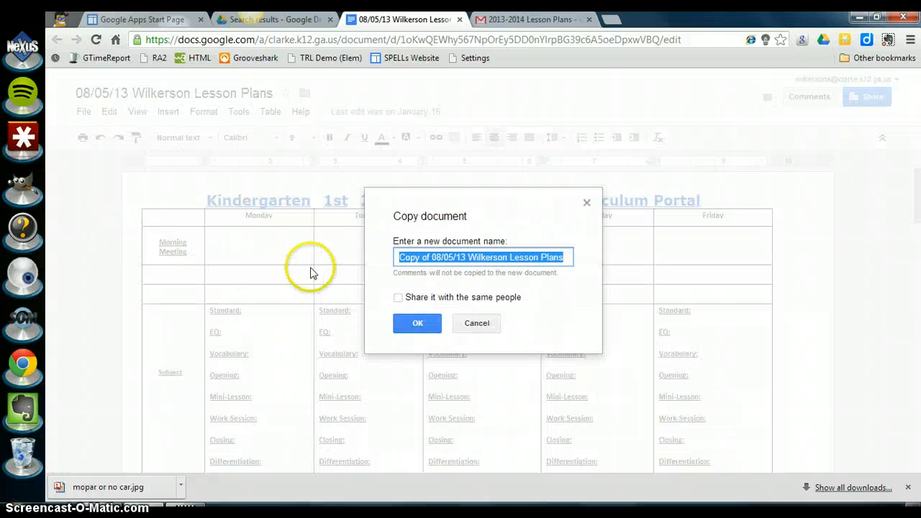
{"action": "mouse_move", "coordinate": [422, 260]}
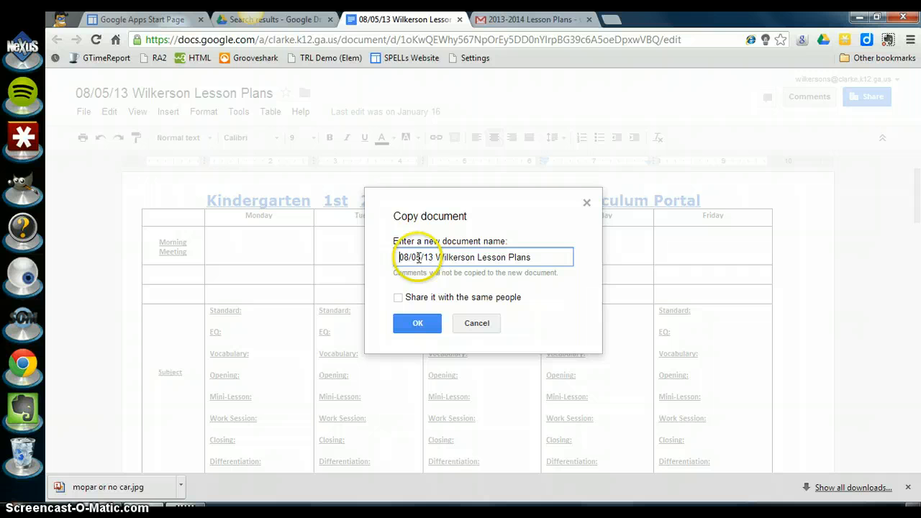
{"action": "left_click", "coordinate": [434, 257]}
{"action": "type", "text": "12"}
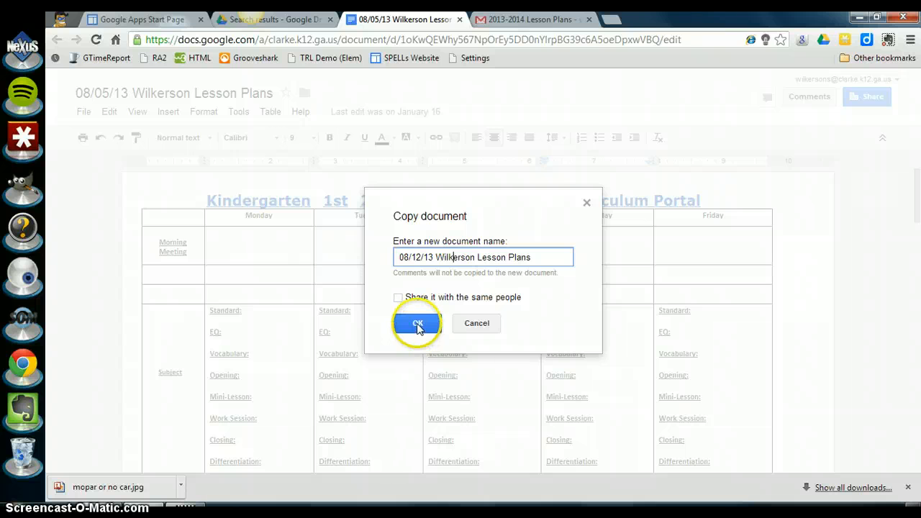
{"action": "left_click", "coordinate": [416, 323]}
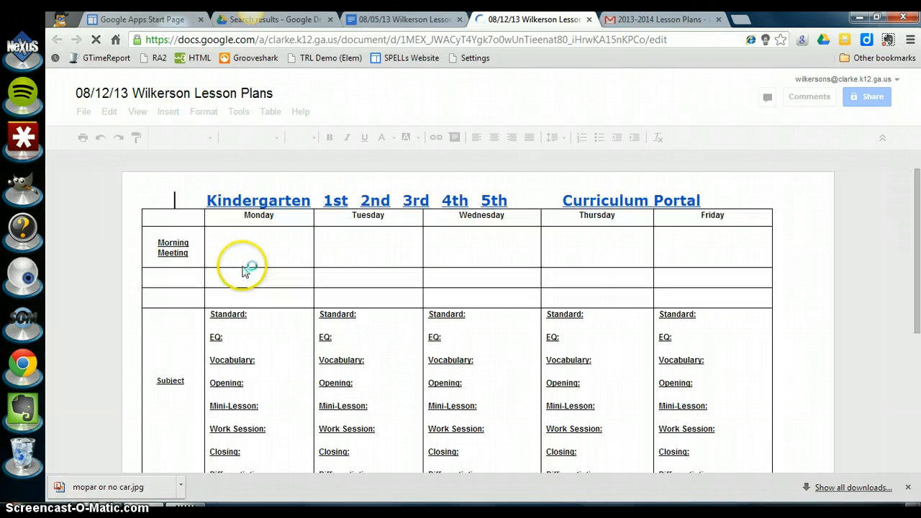
{"action": "mouse_move", "coordinate": [411, 354]}
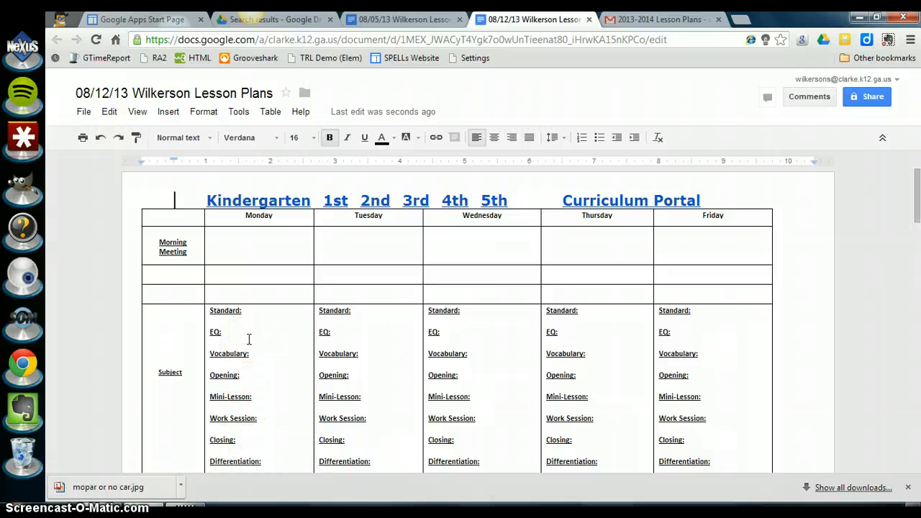
{"action": "mouse_move", "coordinate": [264, 301]}
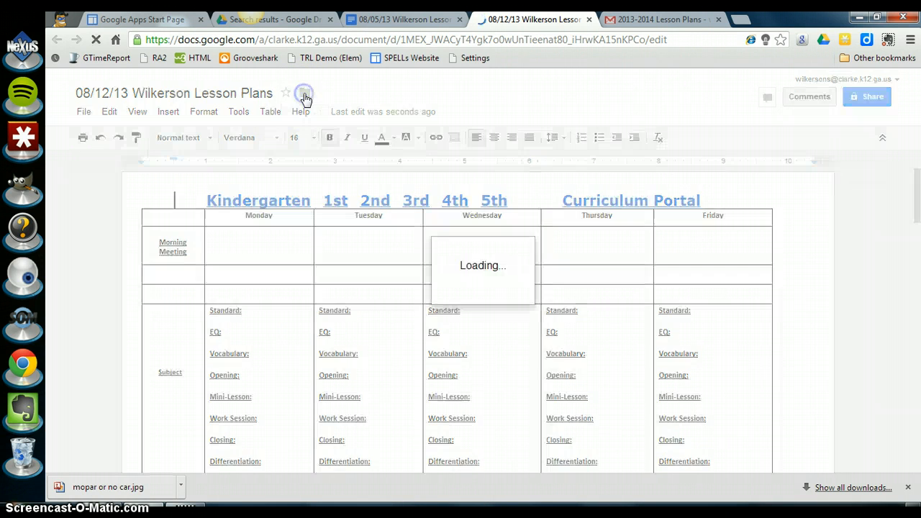
- Open the folder picker for the loaded 08/12/13 copy
{"action": "left_click", "coordinate": [304, 92]}
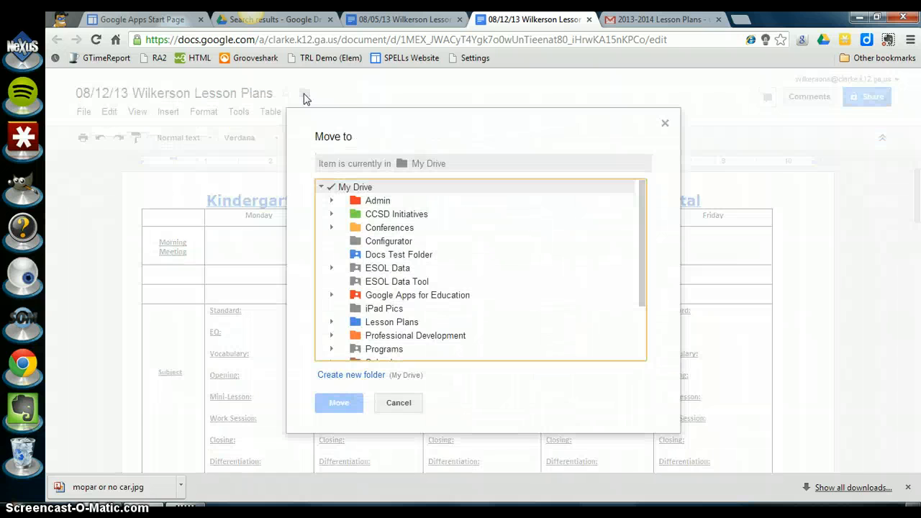
{"action": "mouse_move", "coordinate": [385, 299]}
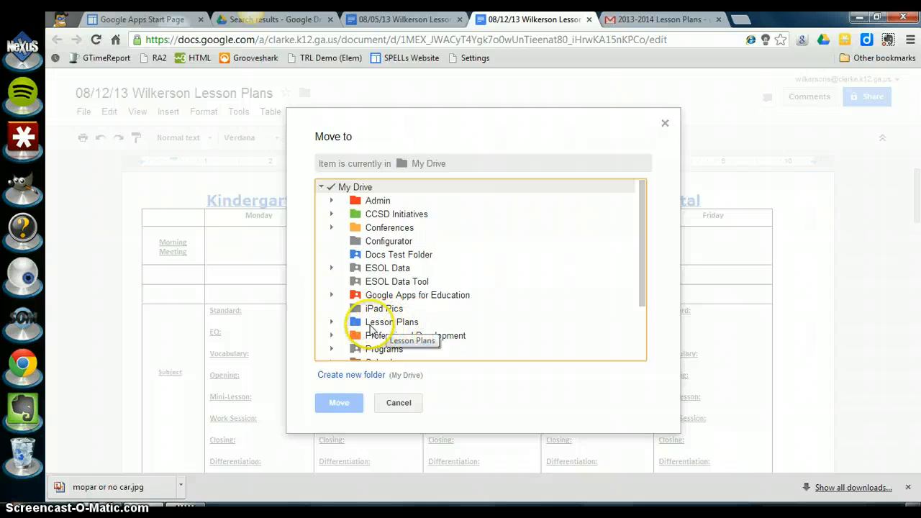
- Move the 08/12/13 copy into Lesson Plans > 4th Grade and close the picker
{"action": "left_click", "coordinate": [331, 321]}
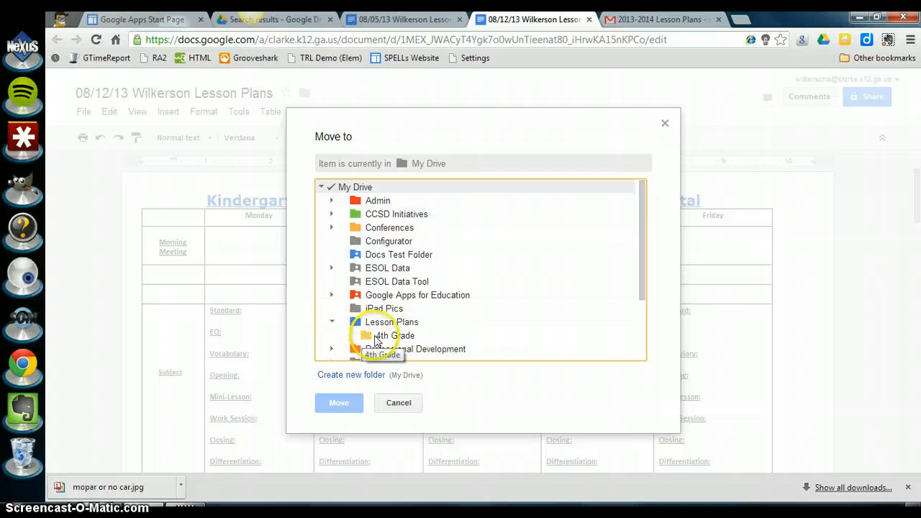
{"action": "left_click", "coordinate": [390, 336]}
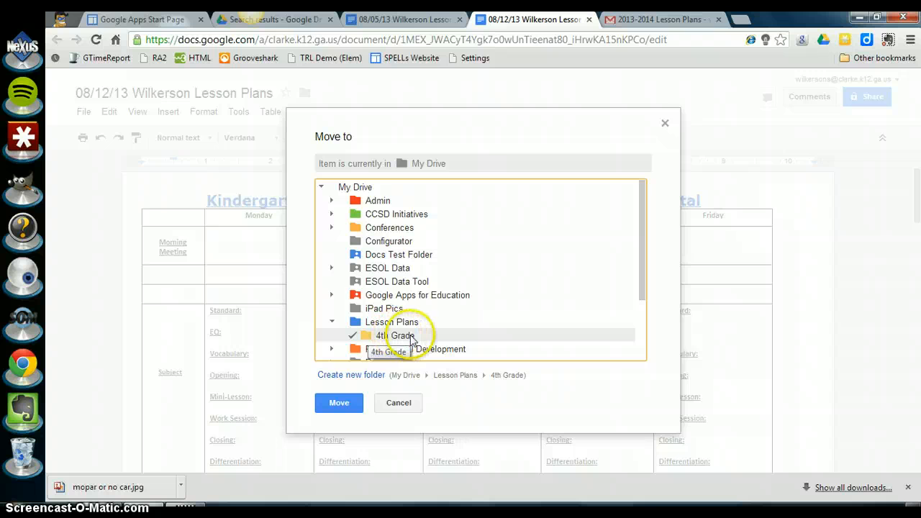
{"action": "mouse_move", "coordinate": [398, 403]}
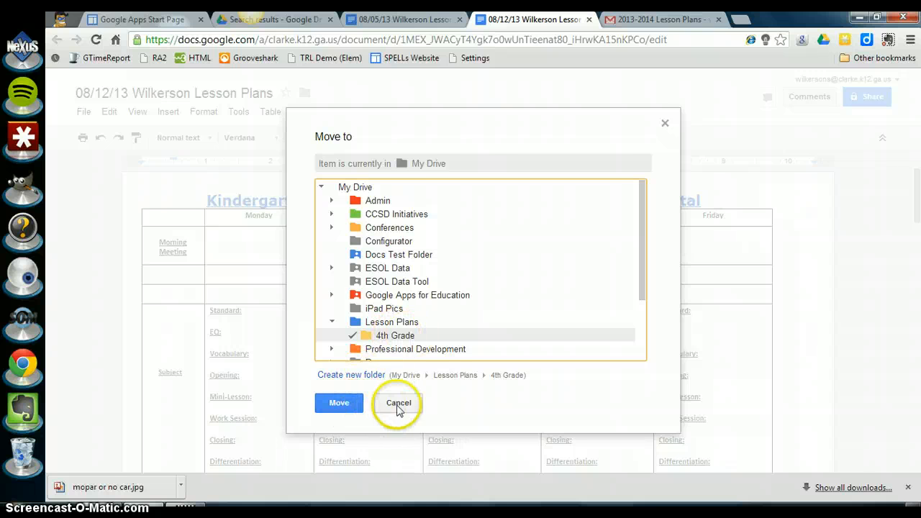
{"action": "left_click", "coordinate": [398, 402]}
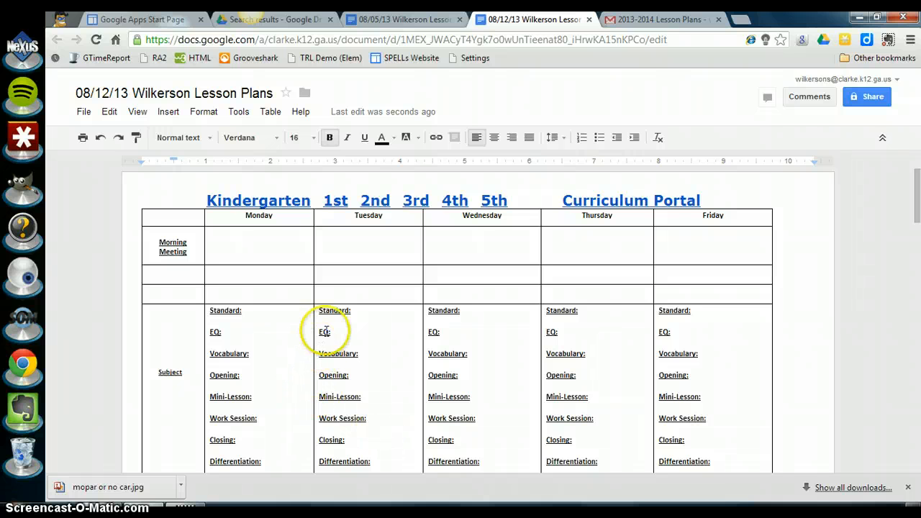
{"action": "mouse_move", "coordinate": [368, 317]}
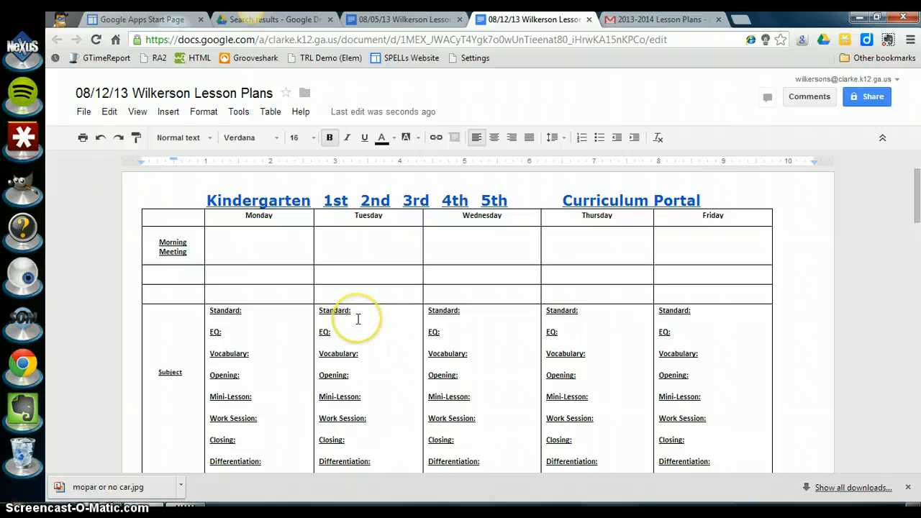
{"action": "mouse_move", "coordinate": [288, 508]}
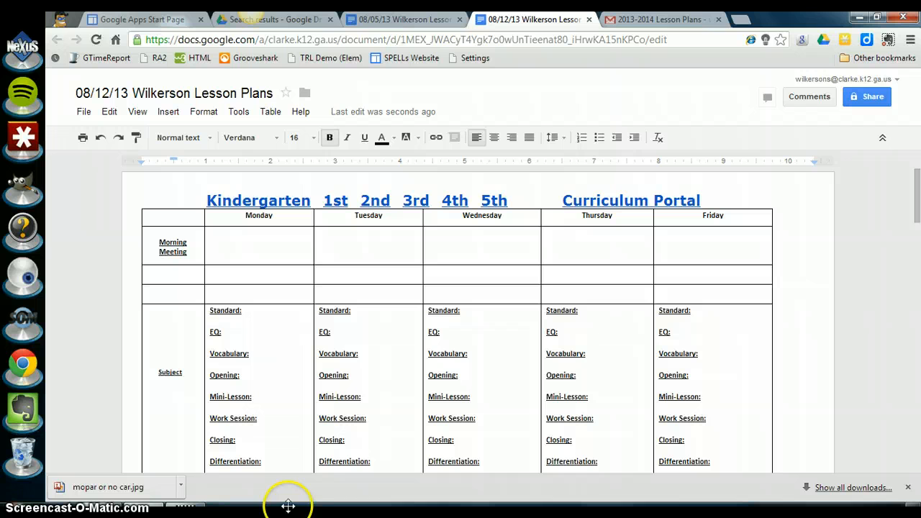